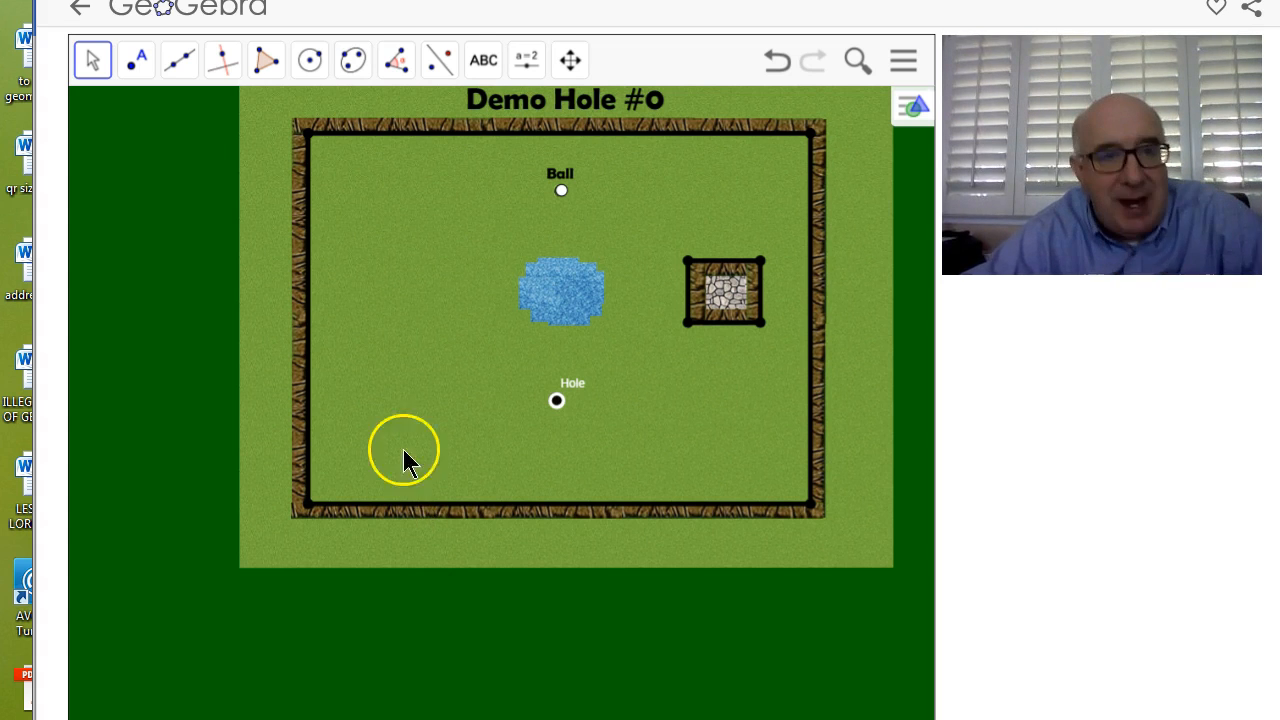
# - Reflect the Hole point across the bottom wall to create Hole'
pyautogui.click(439, 60)
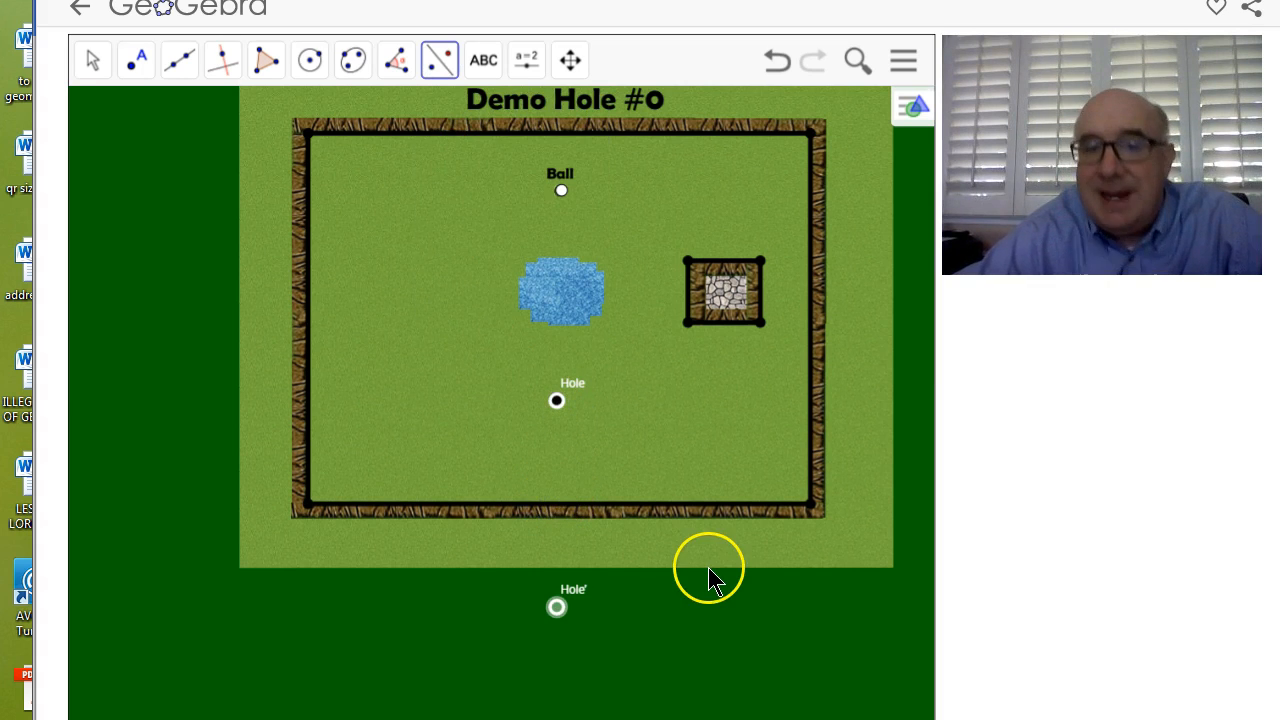
pyautogui.moveTo(715, 582)
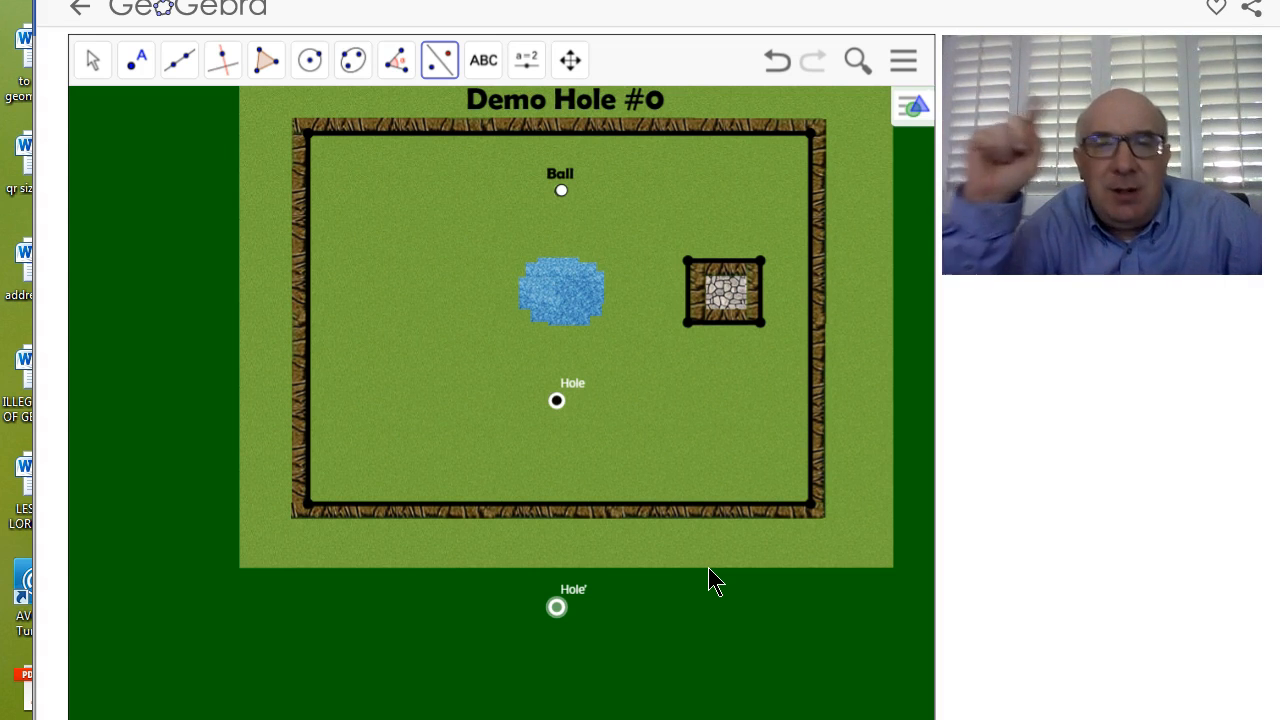
pyautogui.moveTo(752, 358)
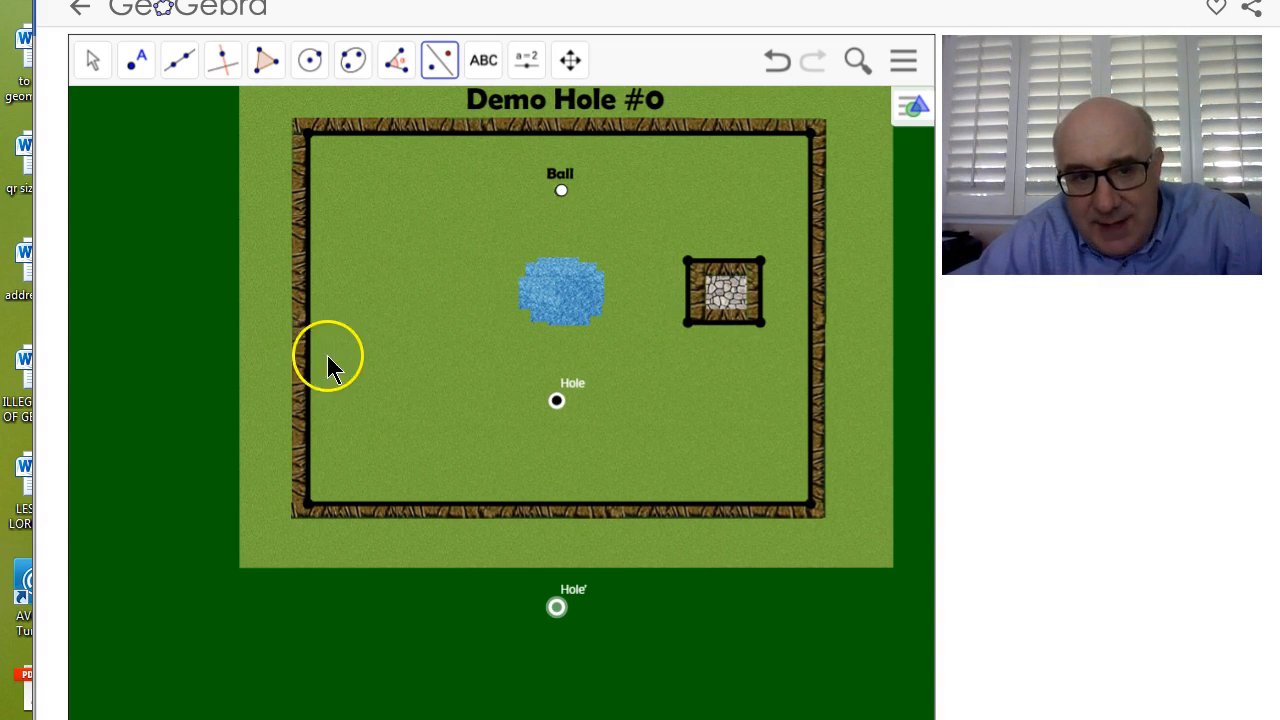
pyautogui.moveTo(333, 378)
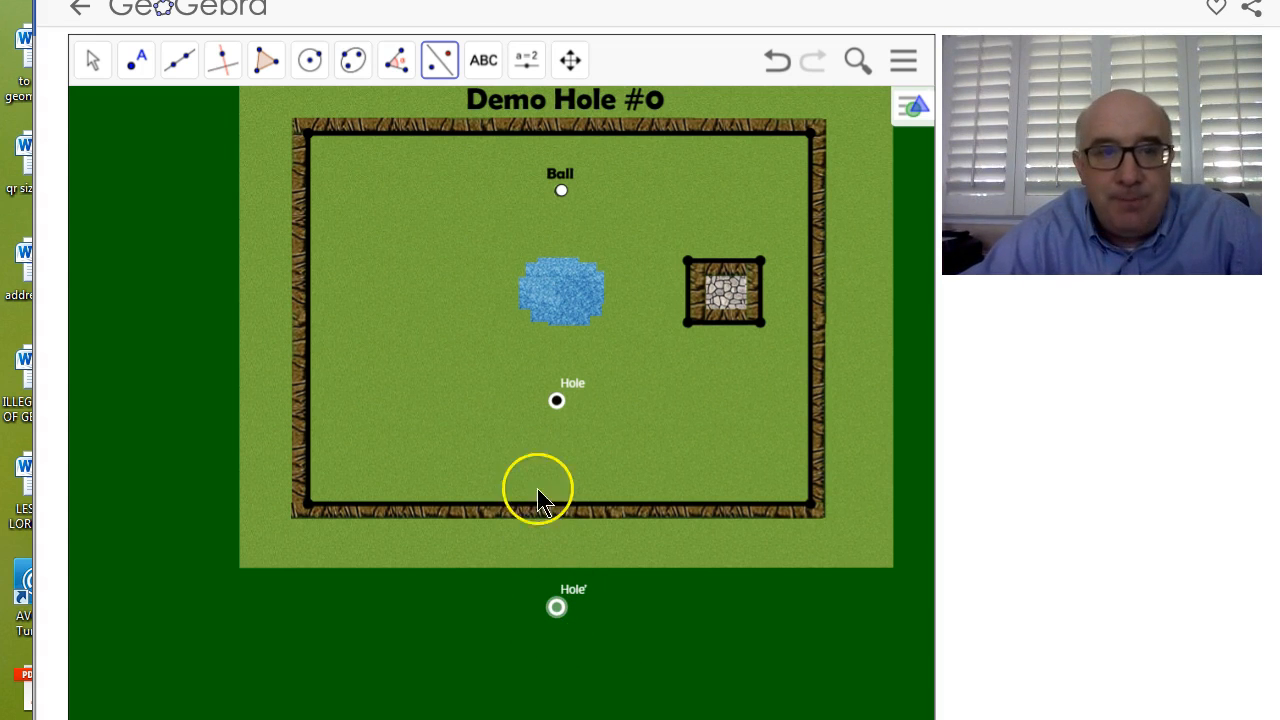
# - Reflect Hole' across the left wall to produce Hole''
pyautogui.click(439, 60)
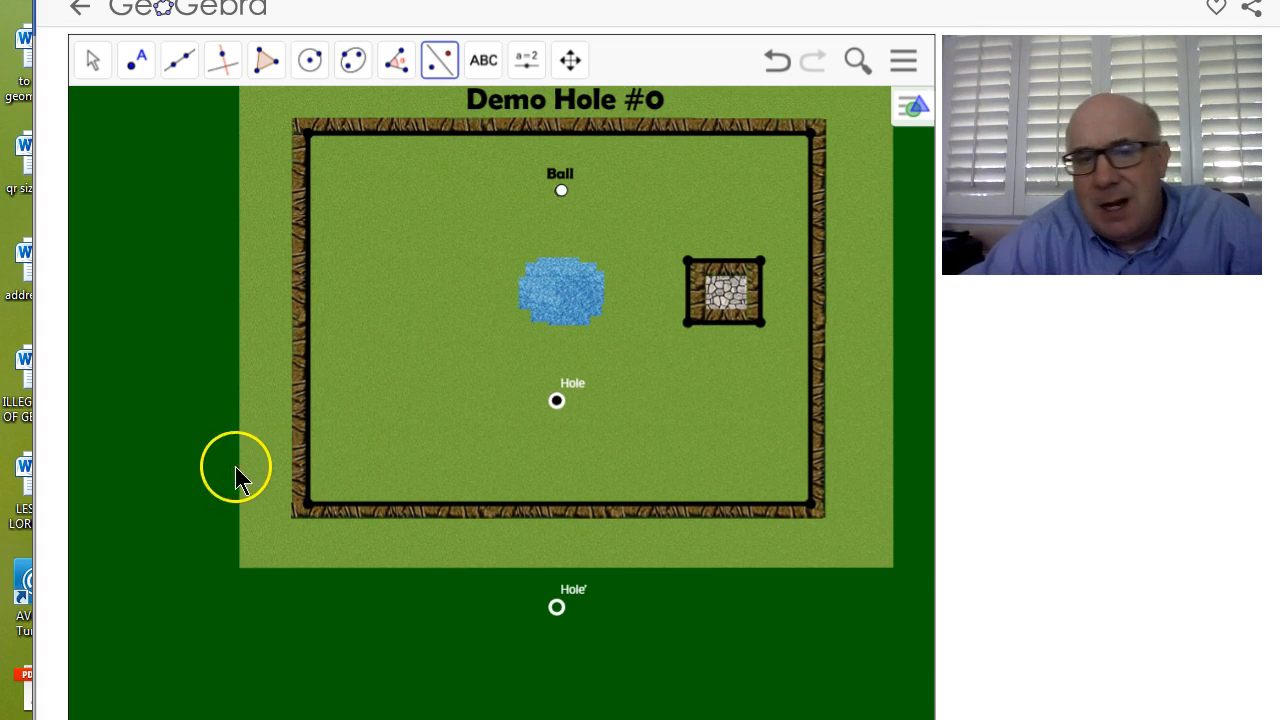
pyautogui.click(92, 60)
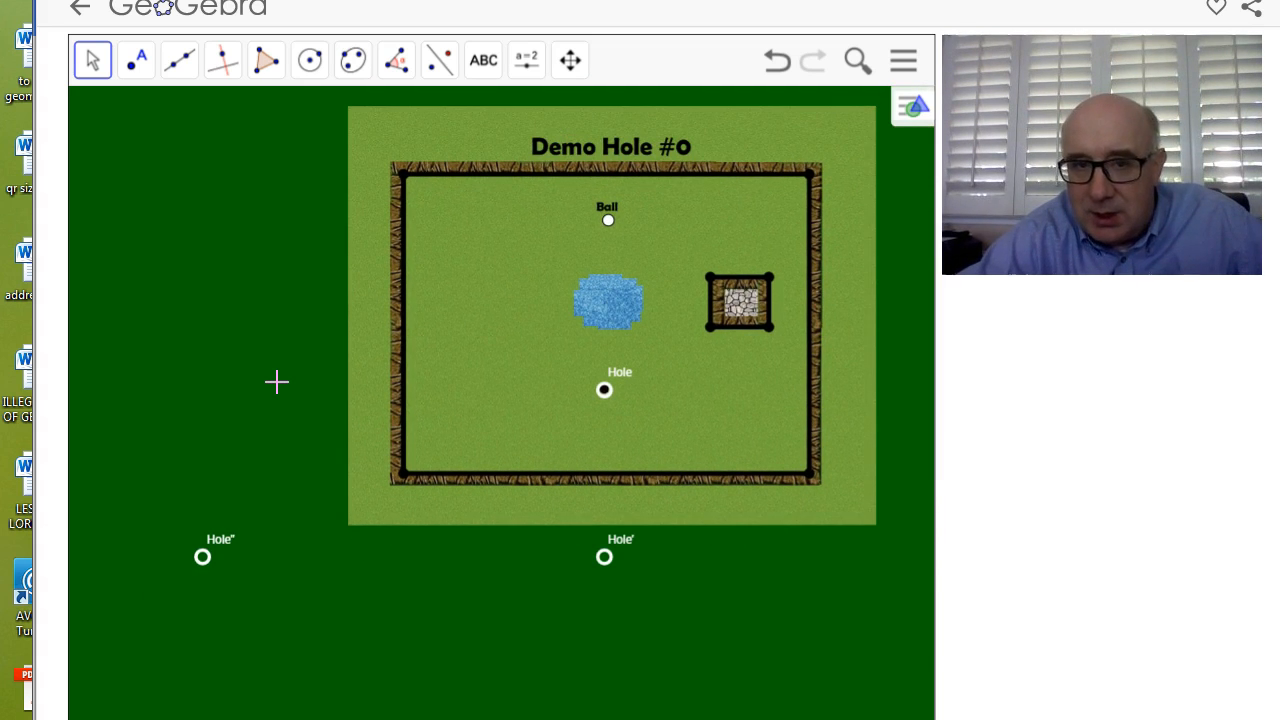
pyautogui.moveTo(268, 396)
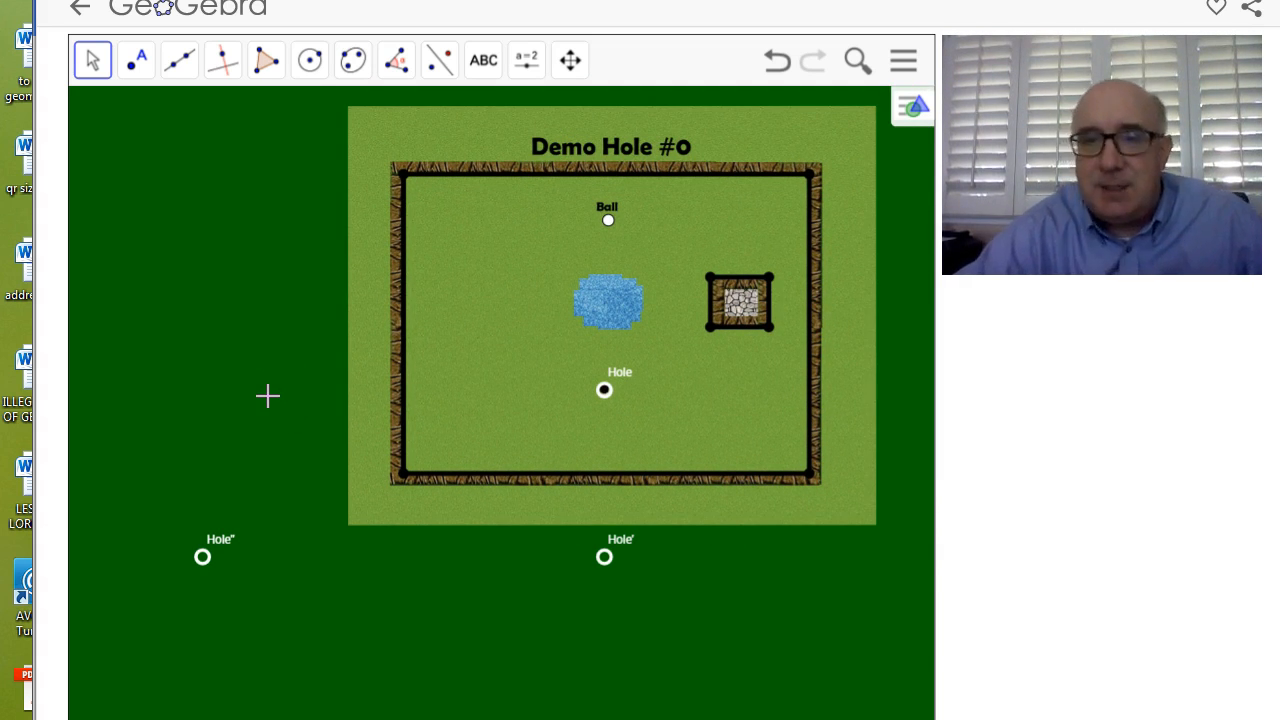
# - Draw a segment from the Ball to Hole'' through the left wall
pyautogui.click(179, 60)
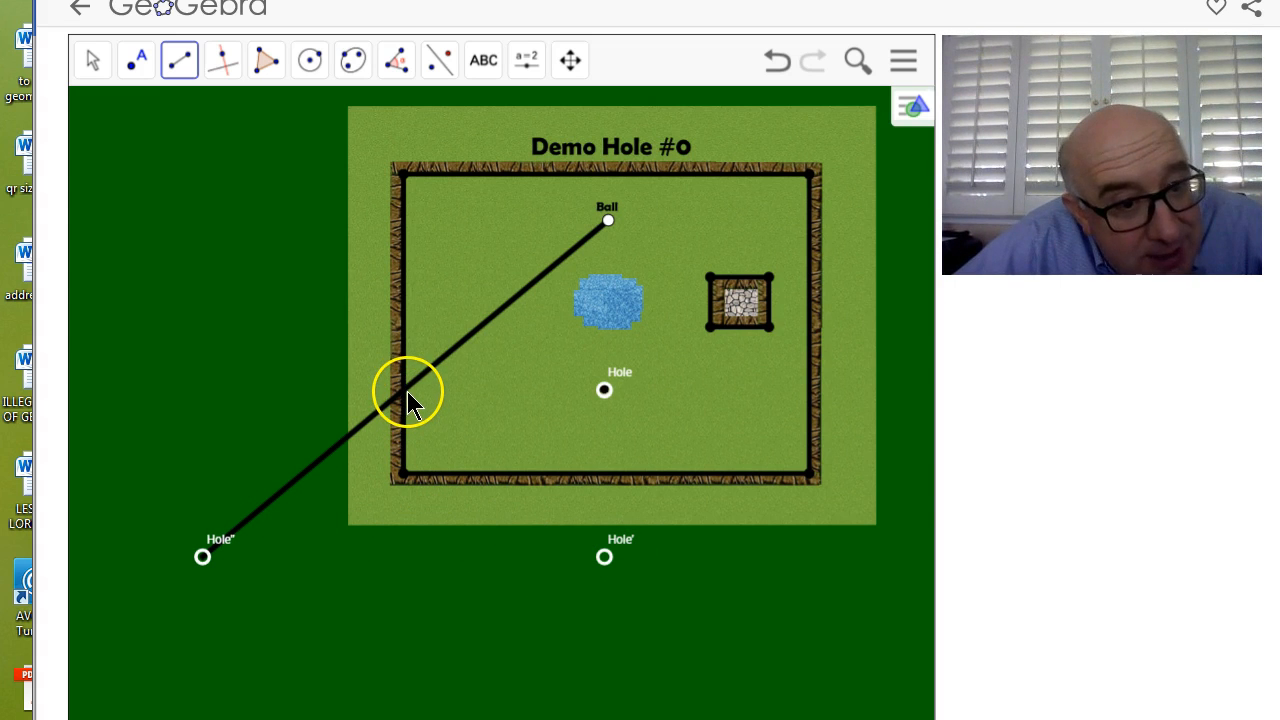
# - Draw segments from the left-wall crossing to Hole' and the bottom-wall crossing to Hole
pyautogui.moveTo(405, 390); pyautogui.dragTo(604, 556)
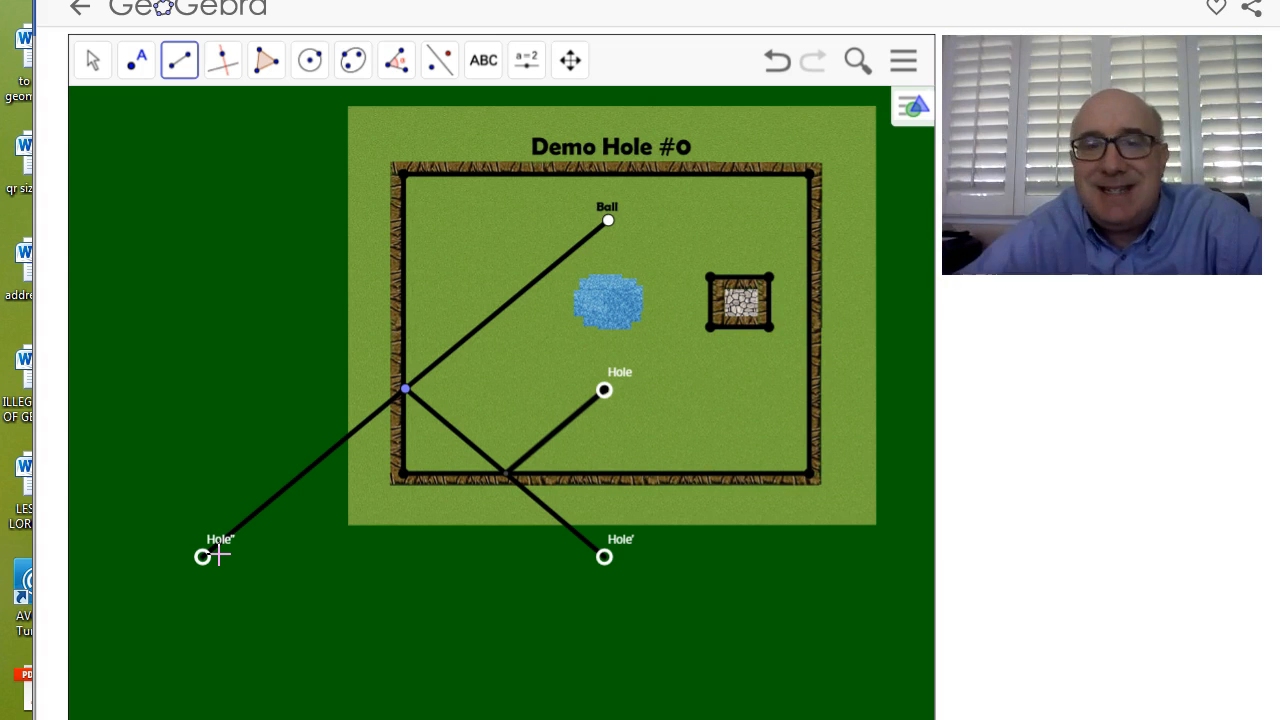
pyautogui.moveTo(266, 484)
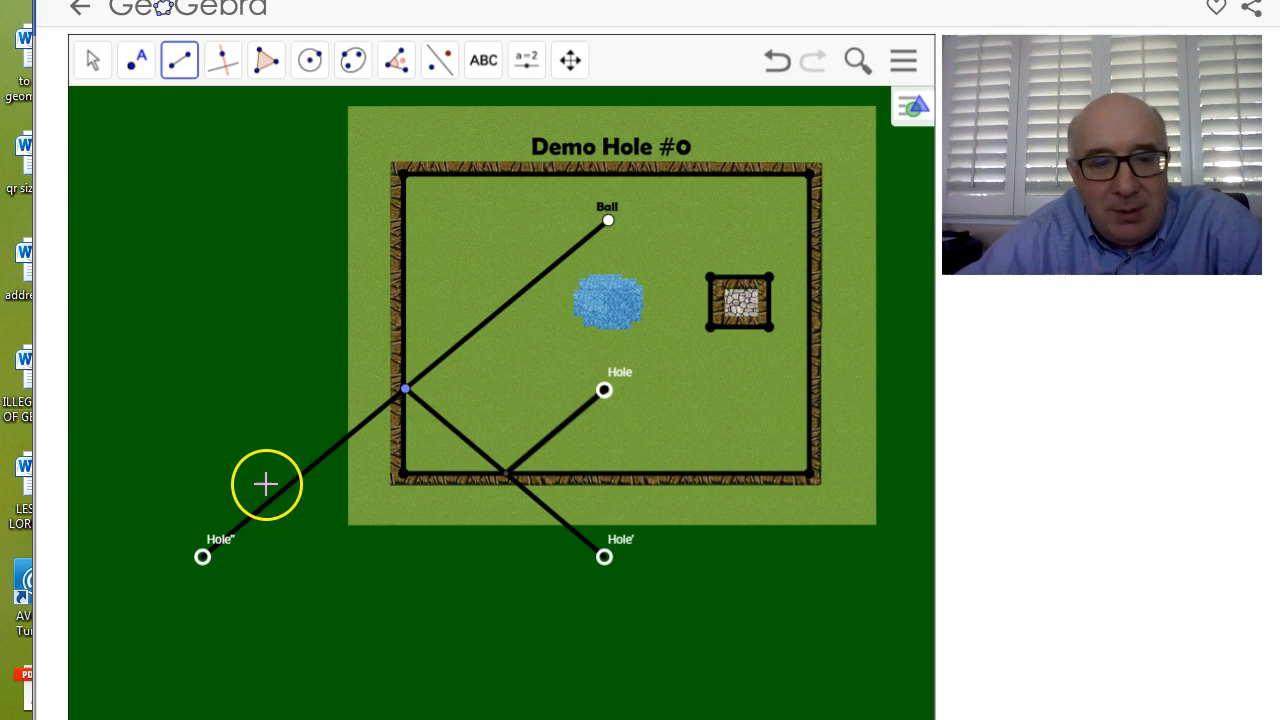